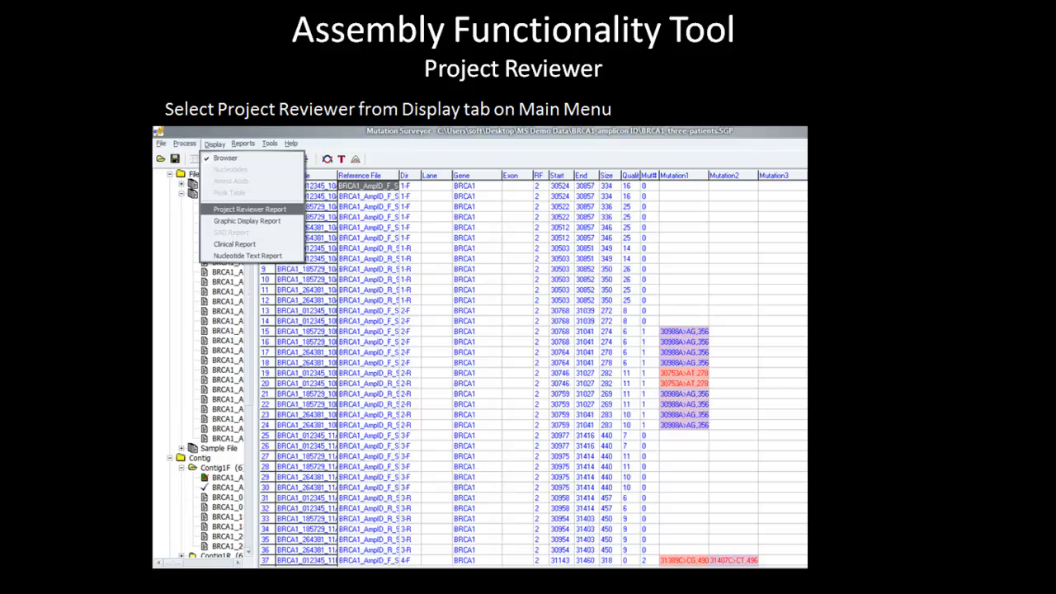
# Open the Project Reviewer Report from the Display menu for the BRCA1 project.
pyautogui.click(248, 209)
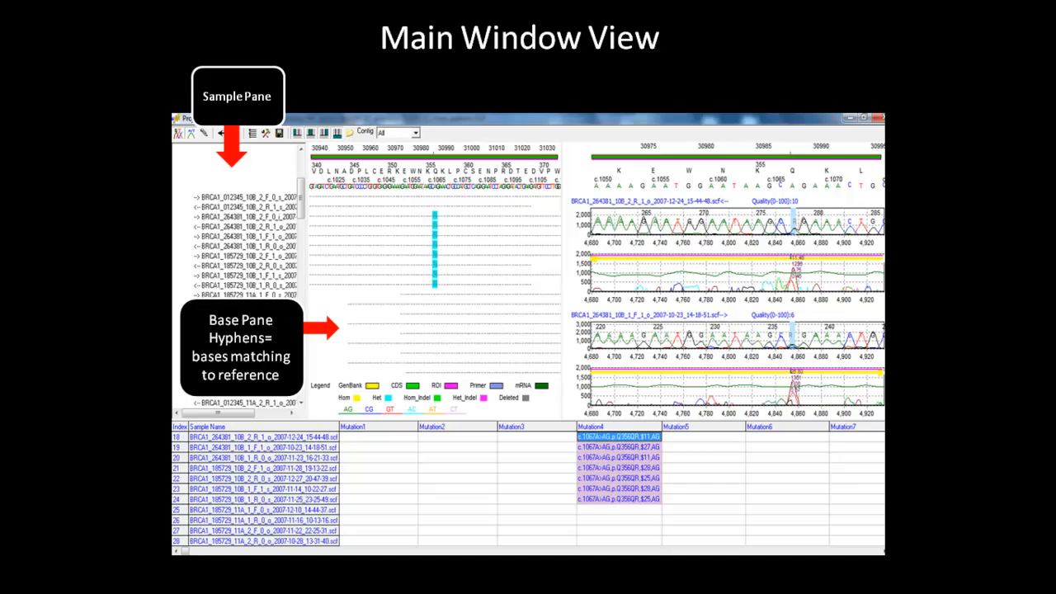
# Step through the labels for Sample, Base, Reference/Consensus/cDNA, Trace and Mutation Table panes.
pyautogui.click(433, 247)
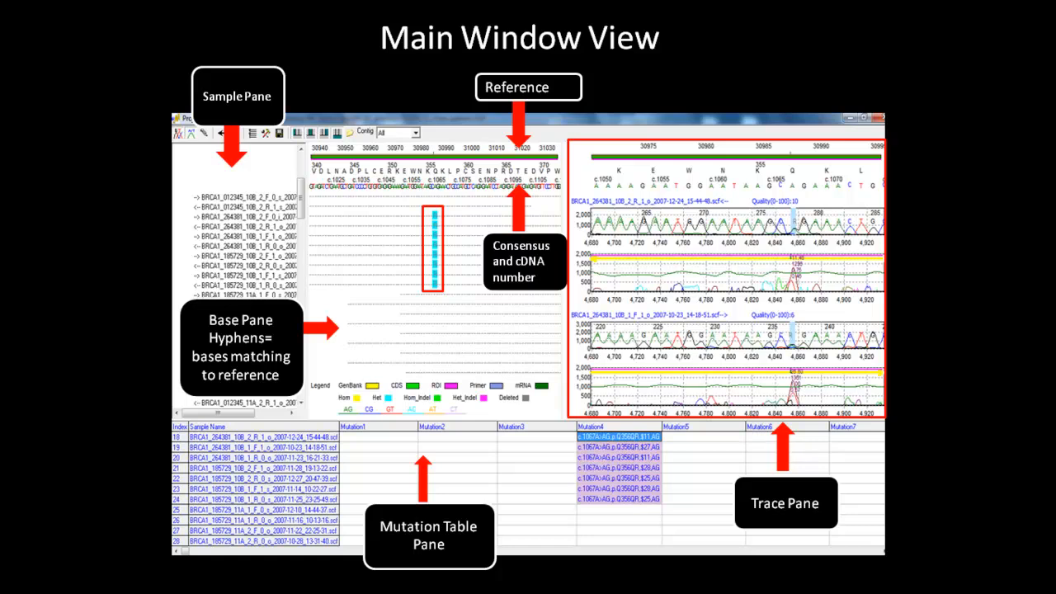
pyautogui.press('right')
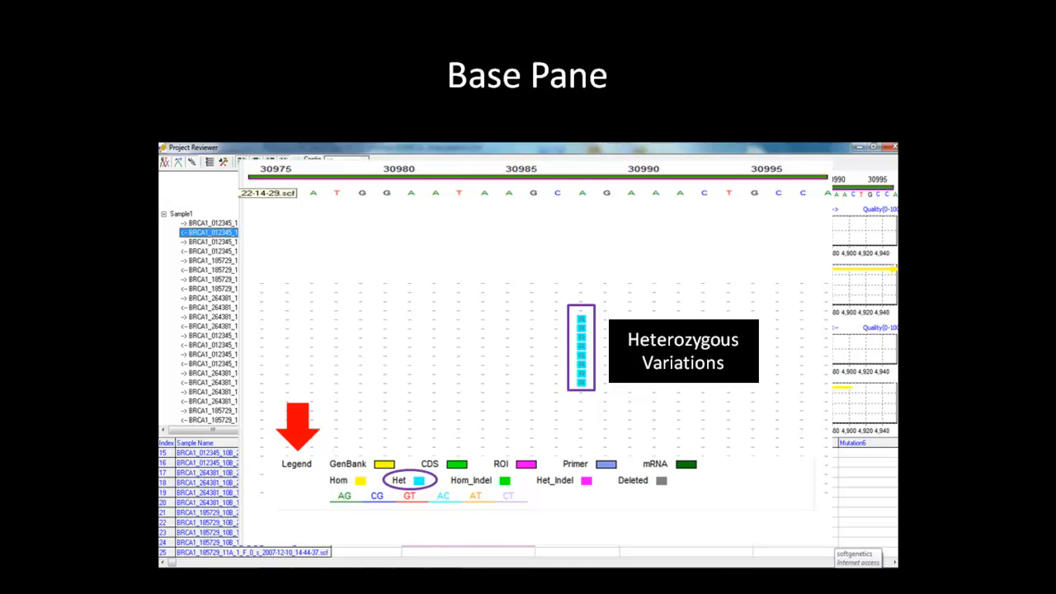
# Highlight the cyan Het blocks in the base pane and the Het legend entry.
pyautogui.press('Right')
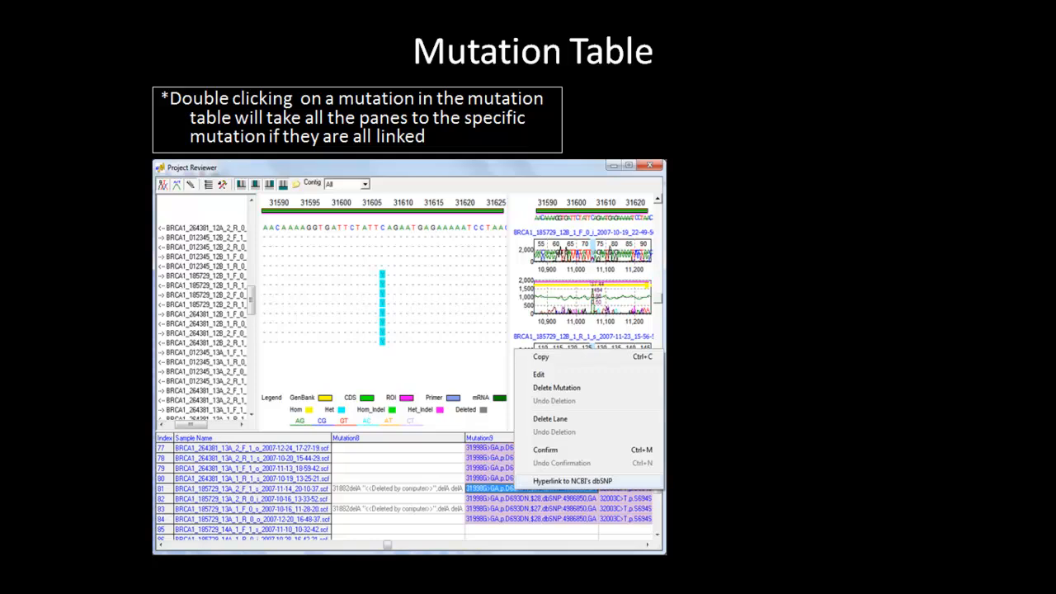
pyautogui.click(572, 481)
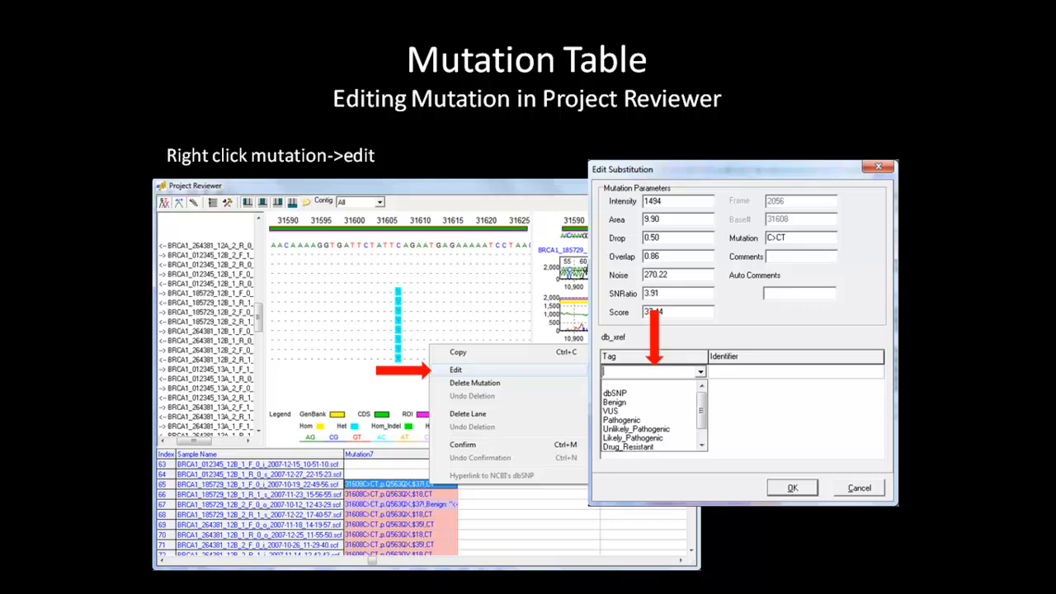
# Edit the C>CT substitution and assign a db_xref tag like Benign or Pathogenic.
pyautogui.click(226, 202)
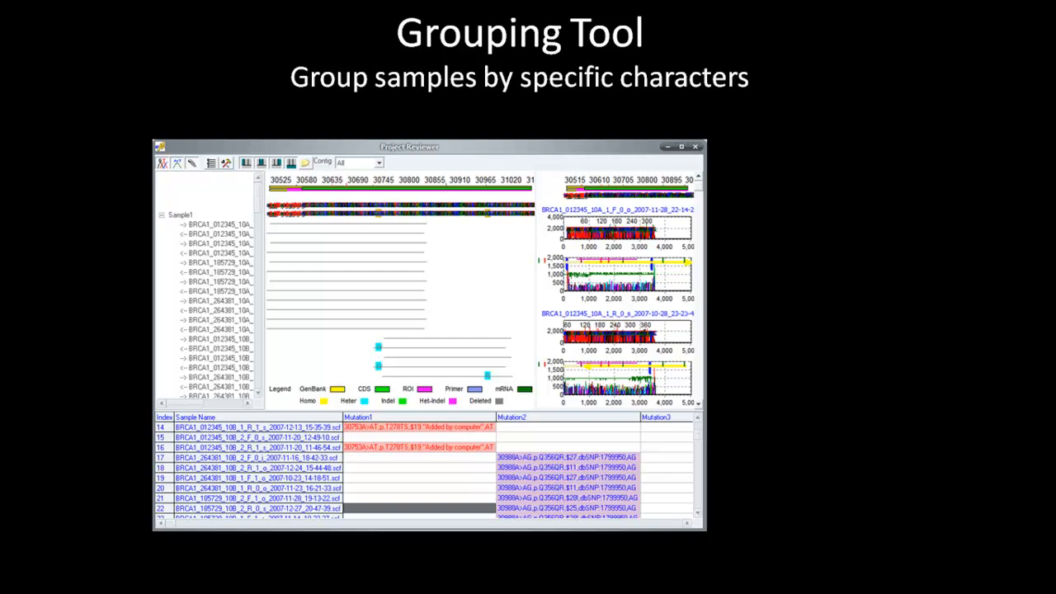
# Group samples by name characters 6 to 13 using the Grouping Tool.
pyautogui.click(210, 163)
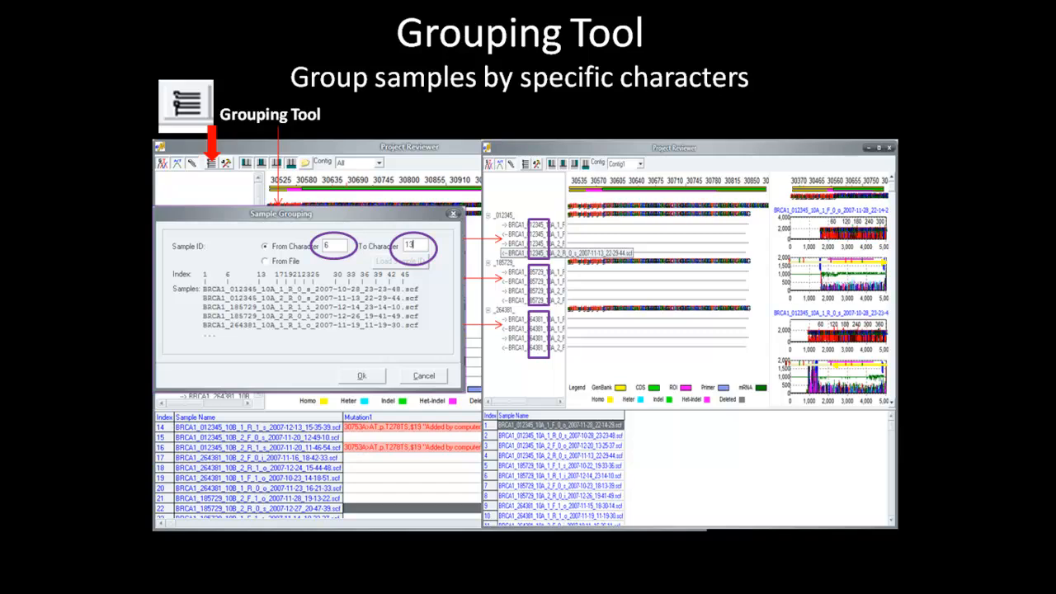
pyautogui.click(265, 261)
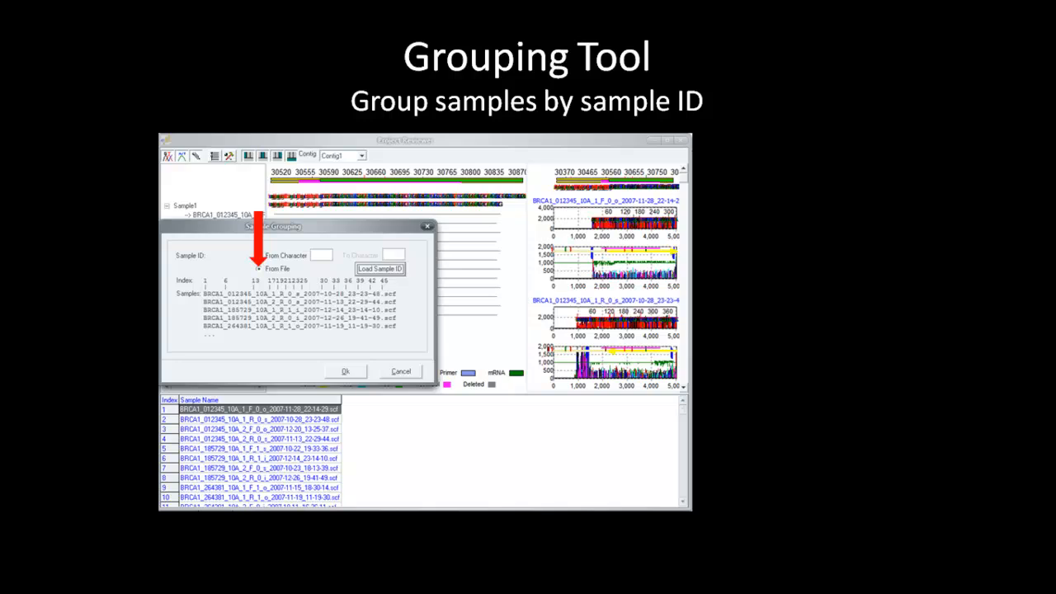
pyautogui.click(379, 269)
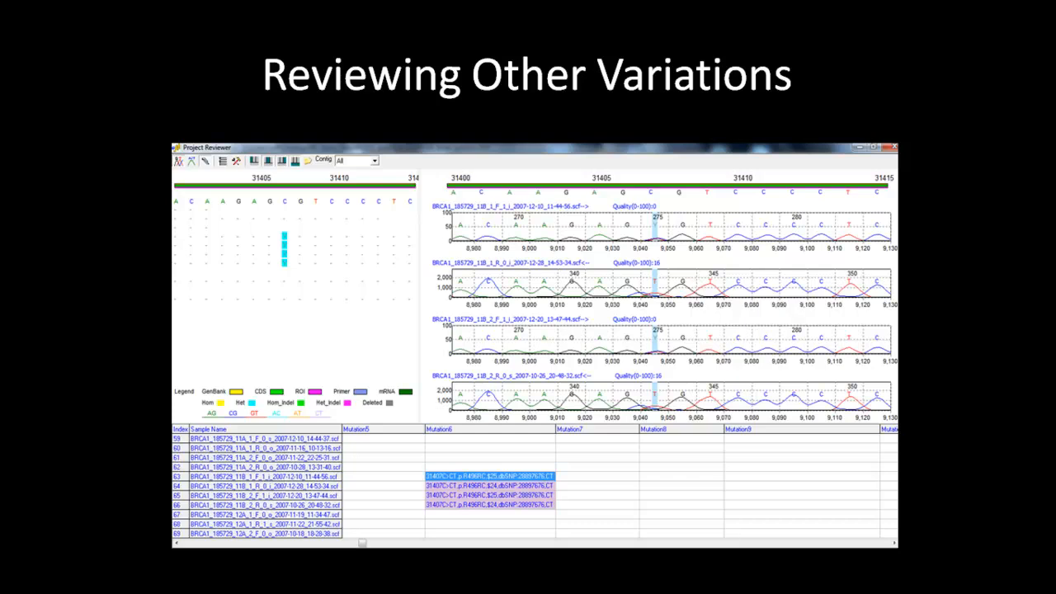
# Inspect position 31407's mutation map column and traces showing C>CT in four of seven samples.
pyautogui.click(284, 260)
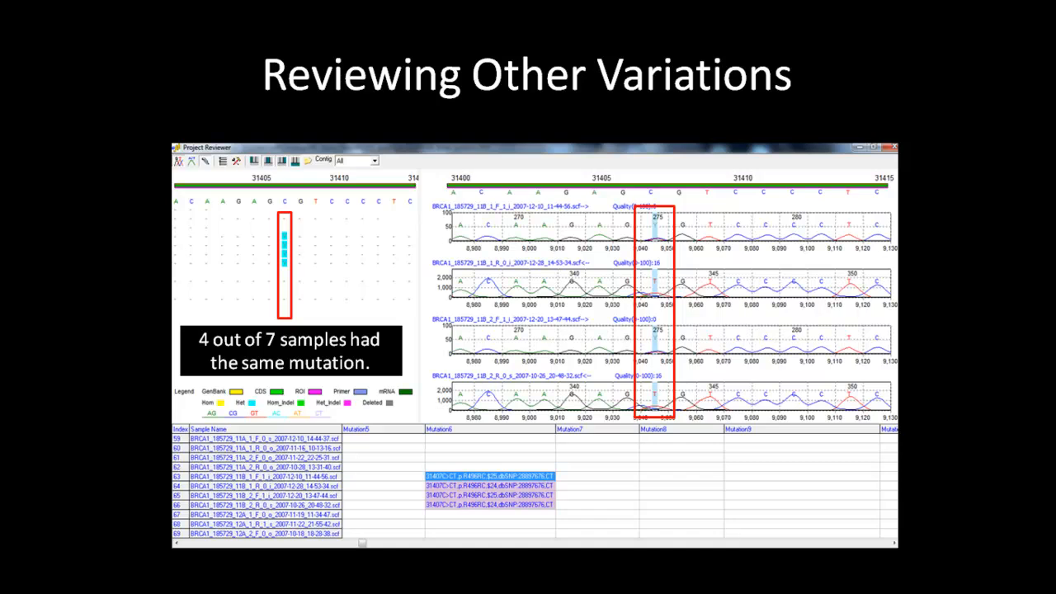
pyautogui.press('right')
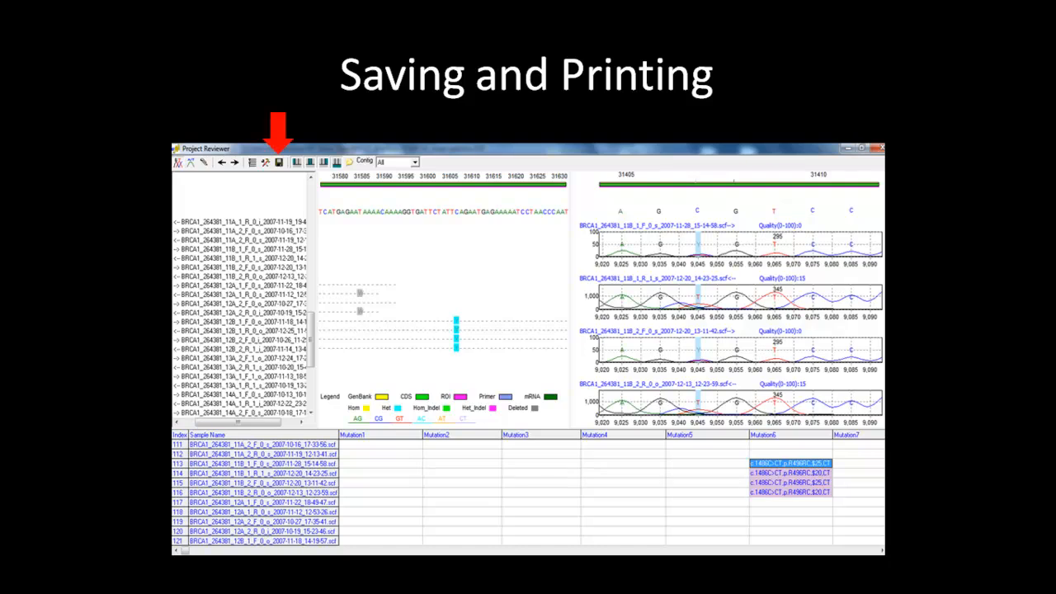
# Open the Save as picture dialog offering JPEG or Bitmap types.
pyautogui.click(279, 162)
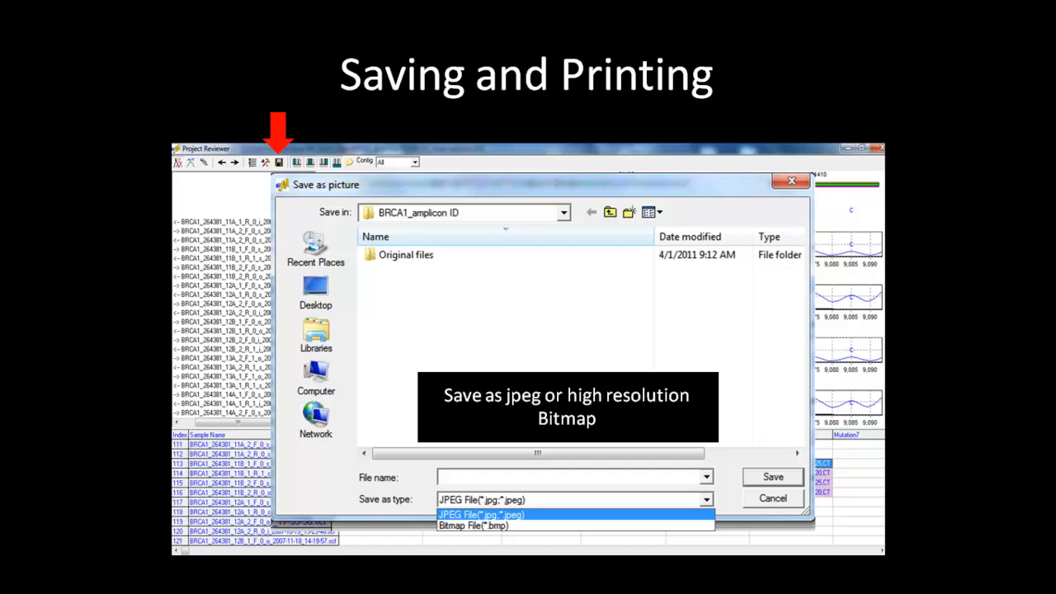